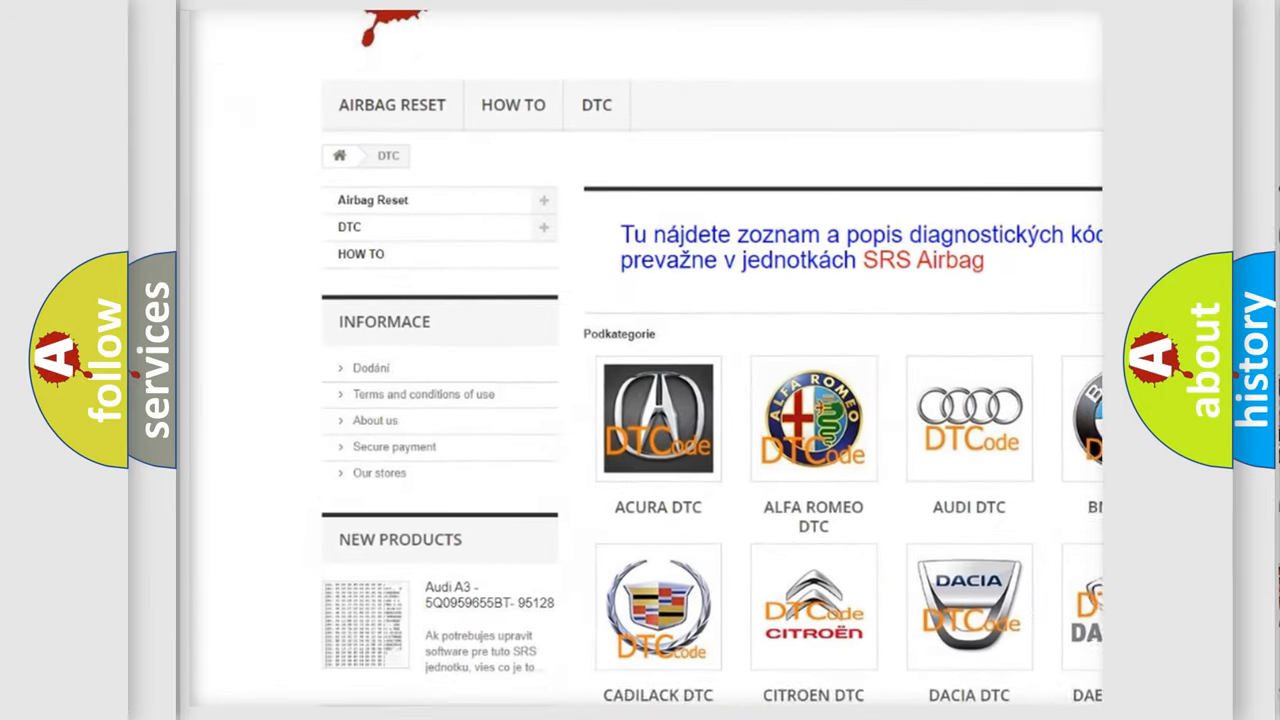
Scroll the airbagreset.sk DTC page down to the trouble-code list and back up
{"action": "scroll", "scroll_direction": "down", "scroll_amount": 3}
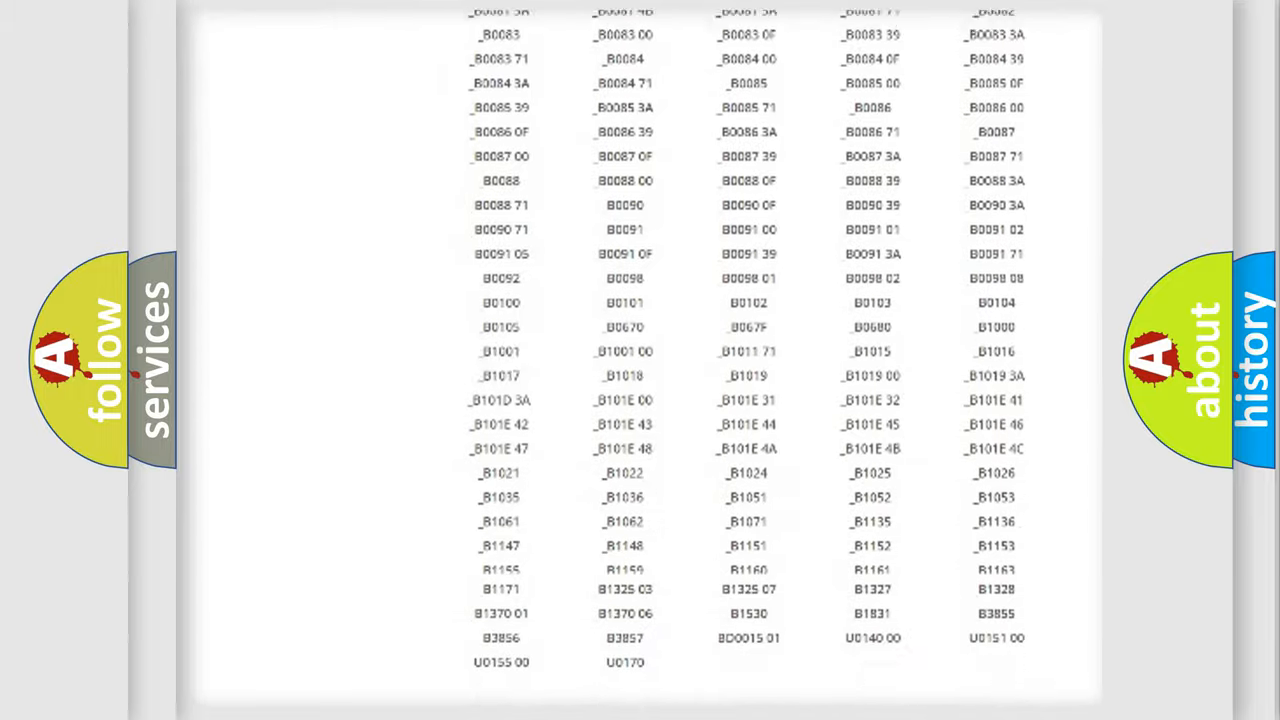
{"action": "scroll", "scroll_direction": "up", "scroll_amount": 3}
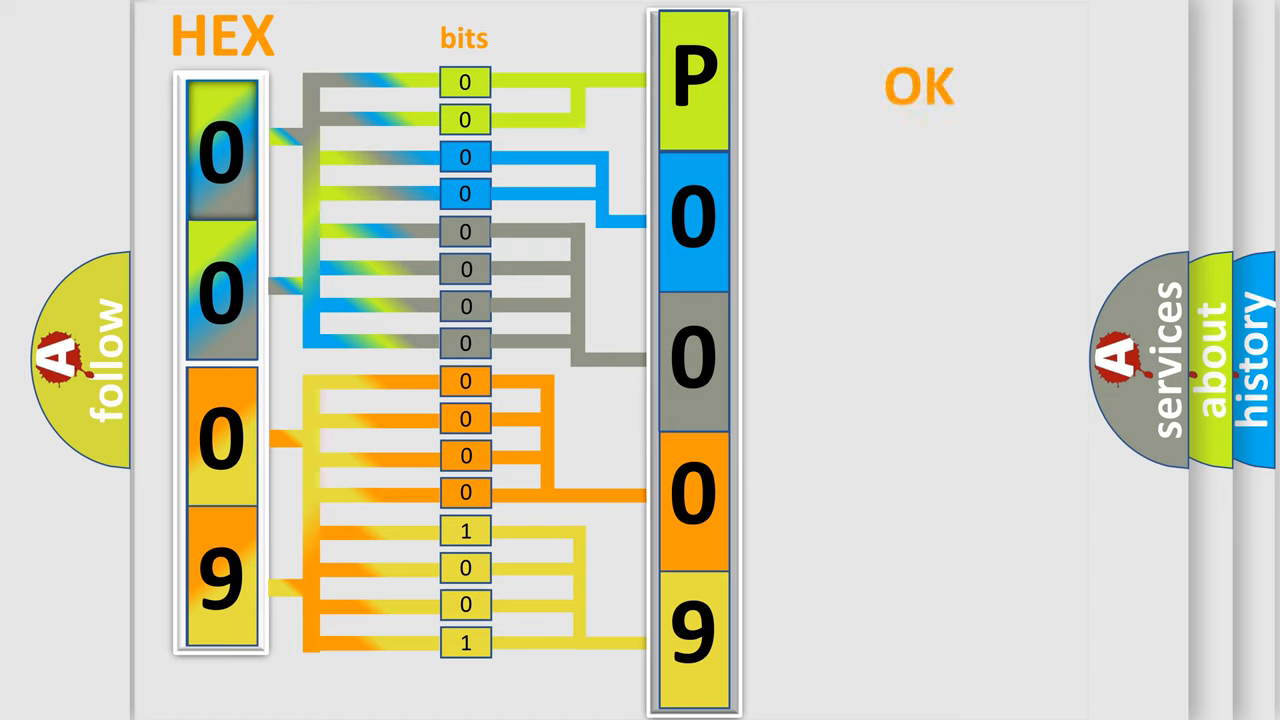
Advance to the slide decoding hex 0009 bit by bit into P0009
{"action": "left_click", "coordinate": [918, 86]}
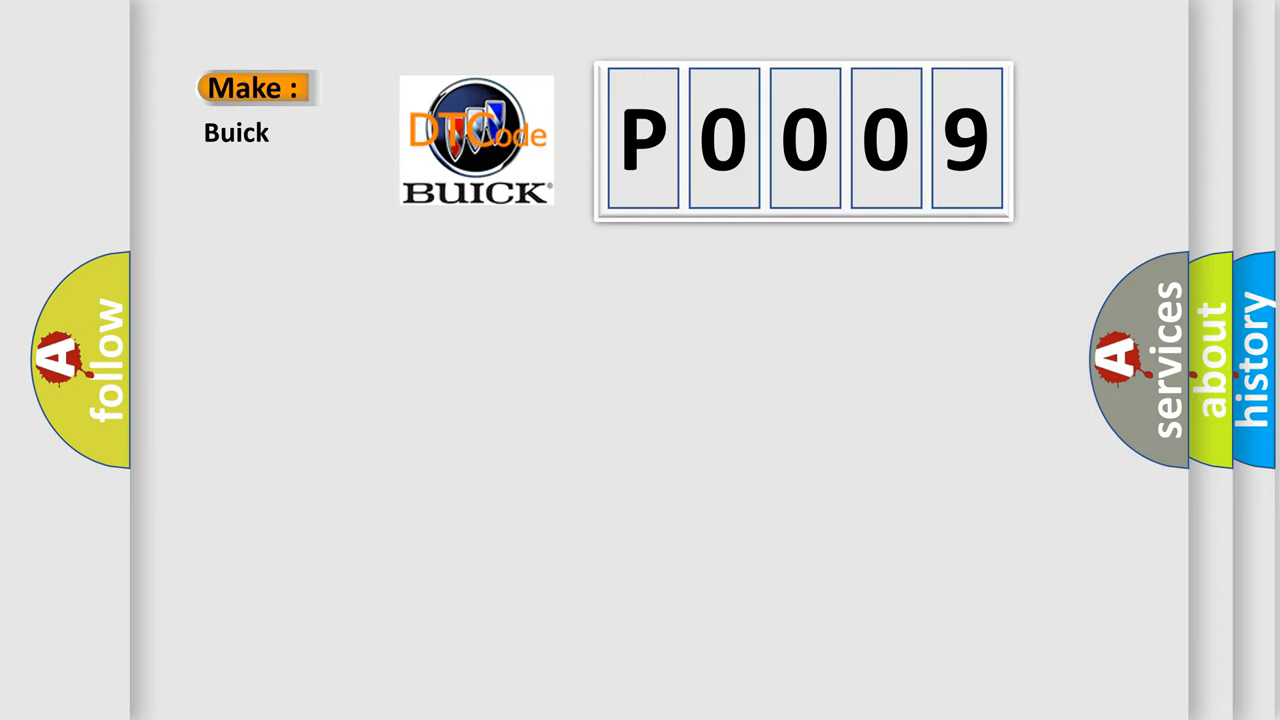